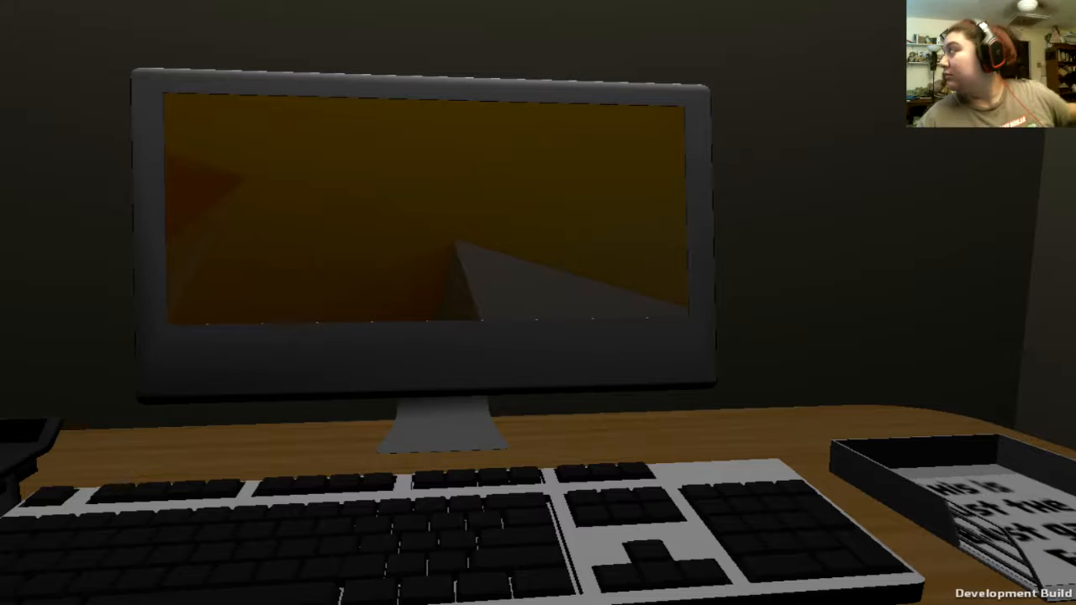
mouse_move(538, 303)
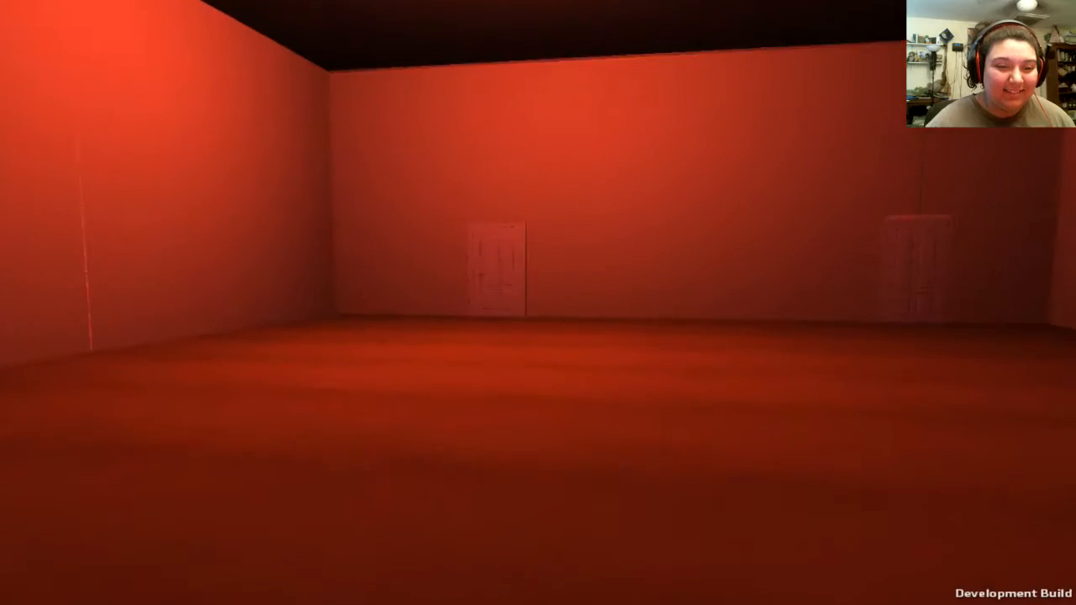
mouse_move(538, 303)
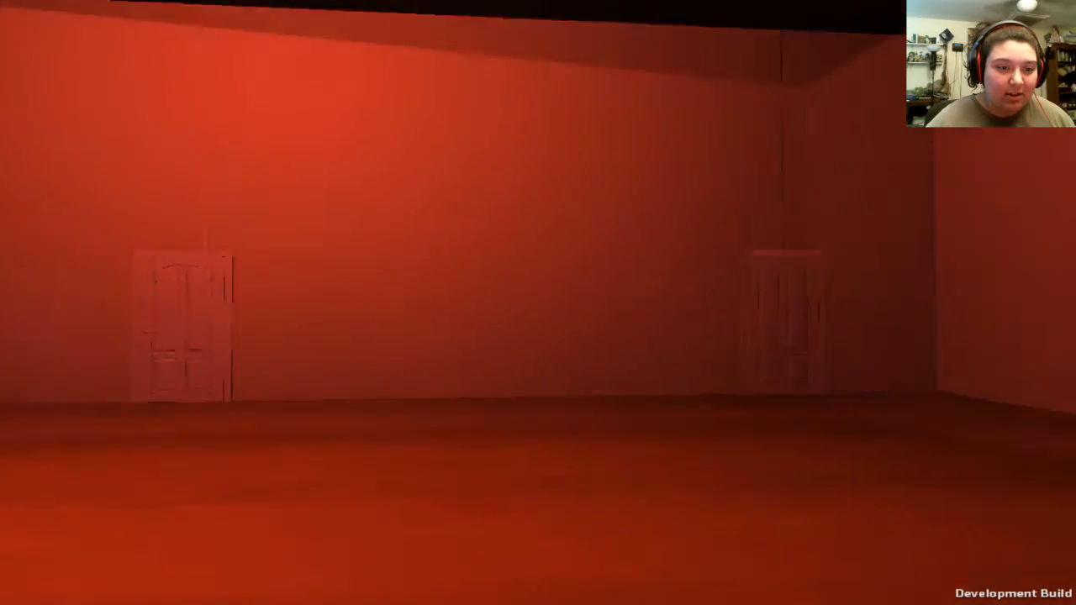